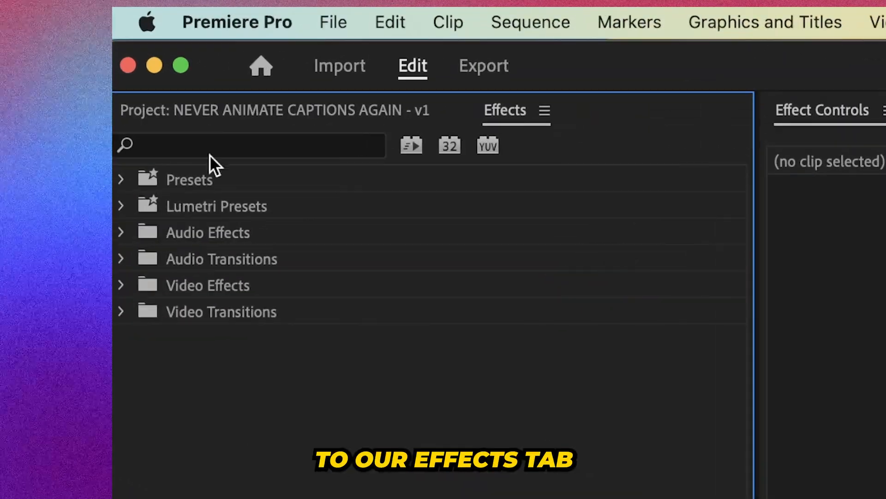
# - Expand Presets > BLVD PACK to reveal the Motion Blur Caption Animation Presets
pyautogui.click(121, 179)
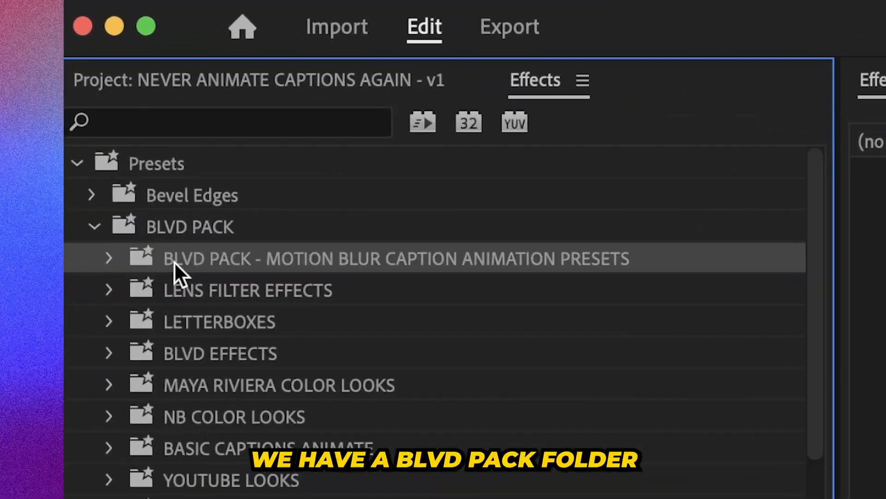
pyautogui.click(111, 259)
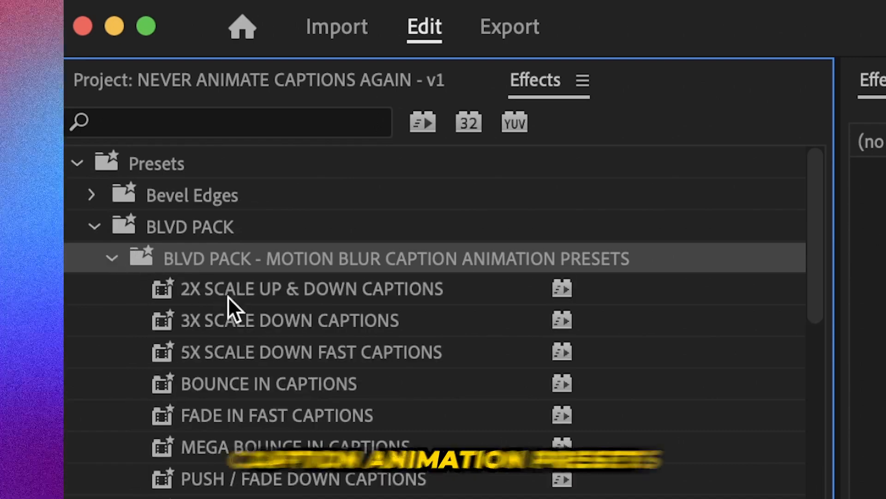
pyautogui.scroll(-3)
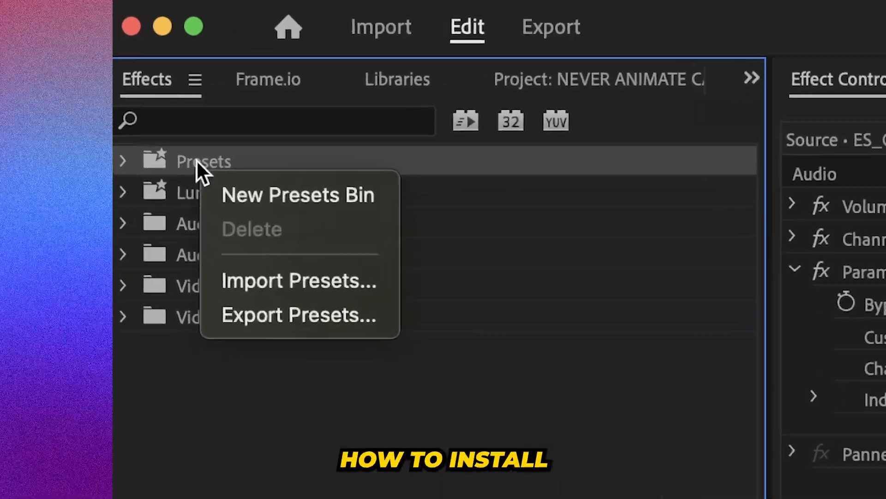
# - Import the .prfpset caption preset file into Presets and return to the CAPTIONS EXAMPLE timeline
pyautogui.click(299, 281)
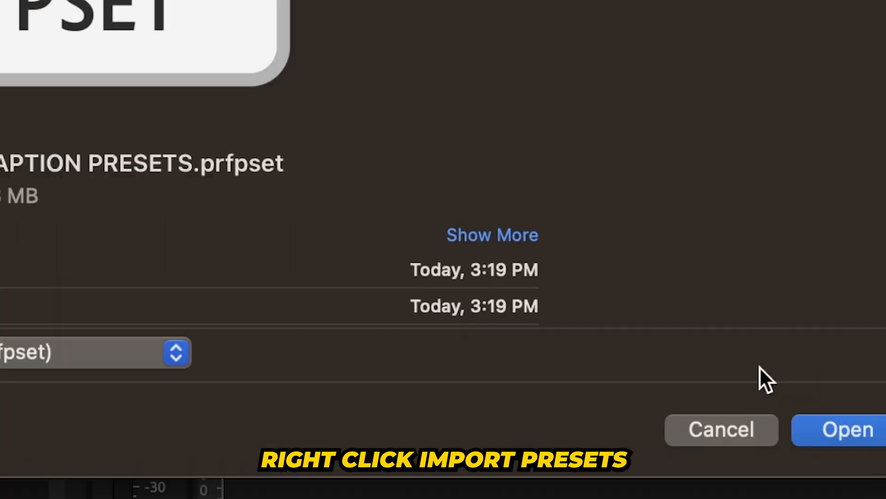
pyautogui.click(847, 429)
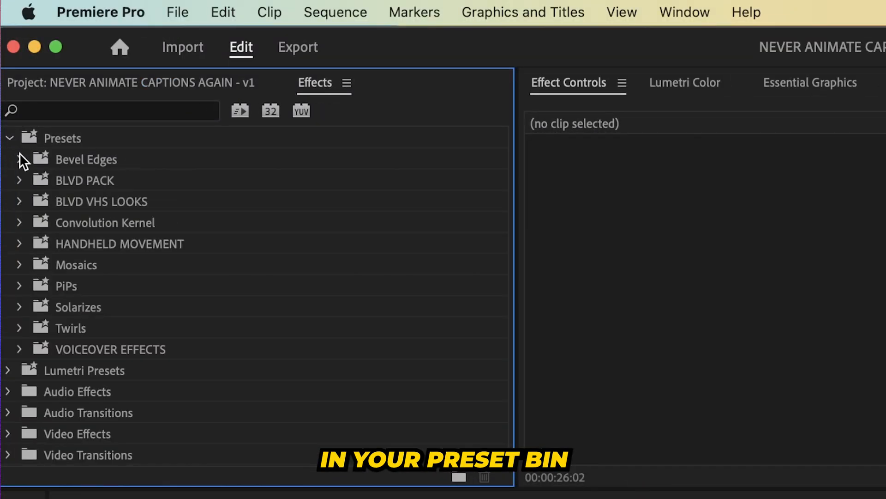
pyautogui.click(19, 180)
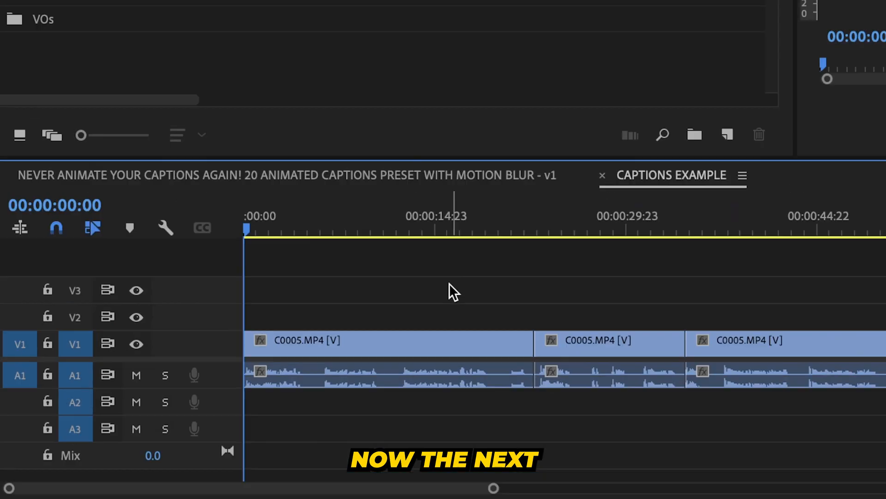
# - Start creating captions from the transcript in the Text panel and show Captioning Preferences
pyautogui.click(445, 122)
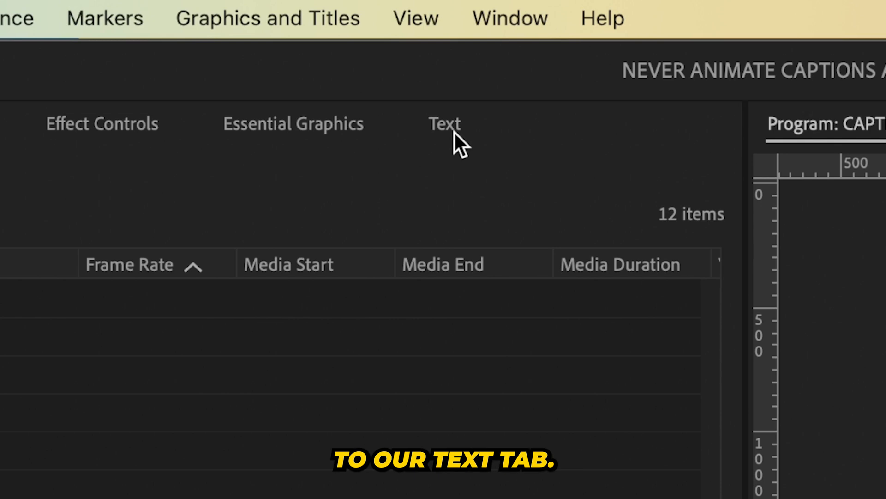
pyautogui.click(510, 18)
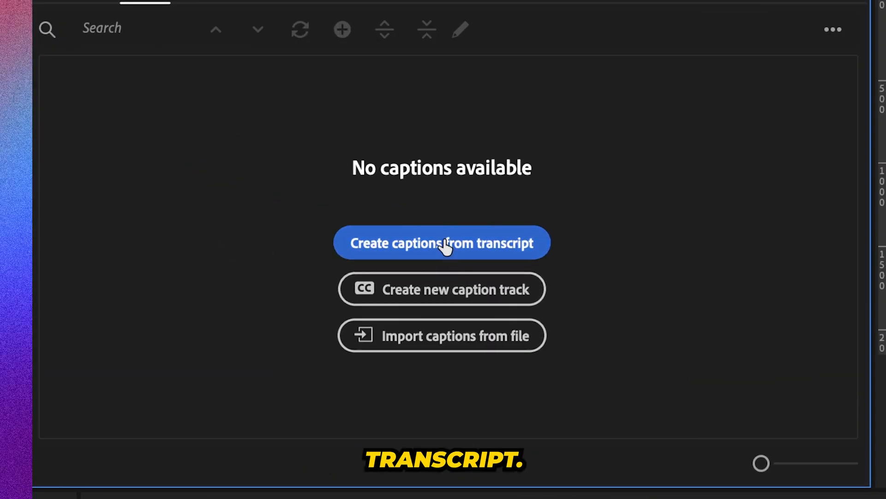
pyautogui.click(442, 243)
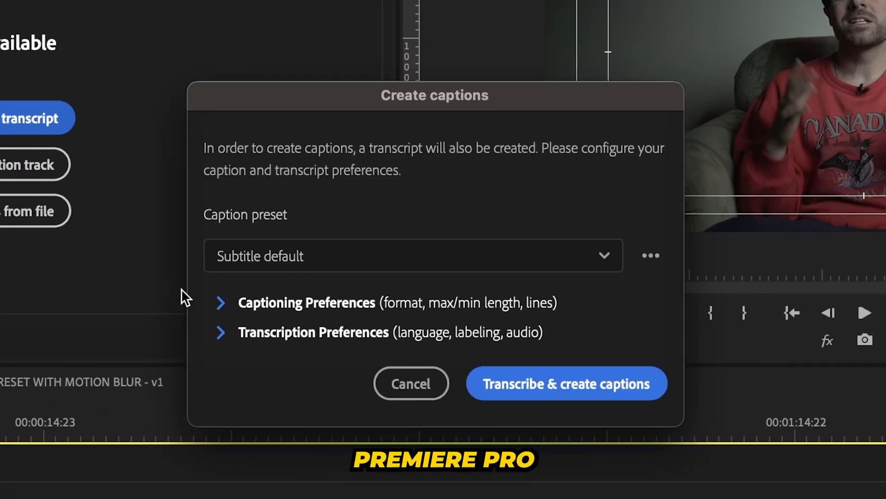
pyautogui.click(221, 303)
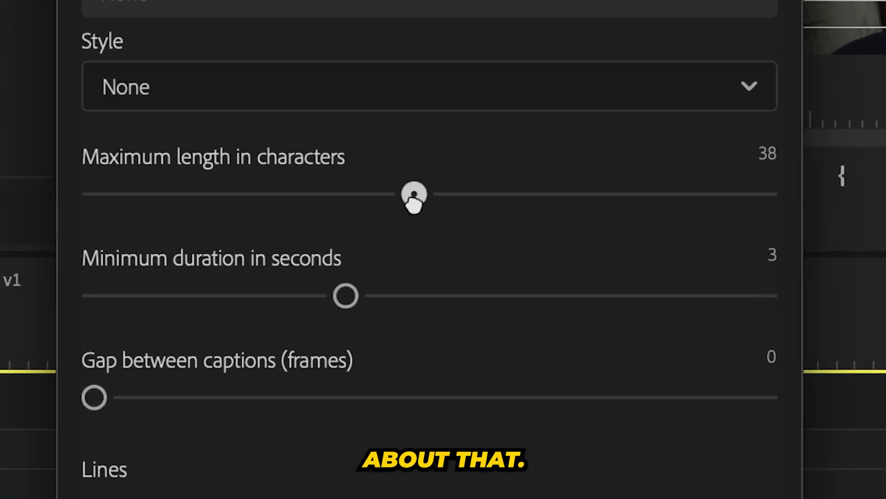
# - Set maximum caption length to 20 characters, single line, and start transcribing
pyautogui.moveTo(414, 195); pyautogui.dragTo(257, 195)
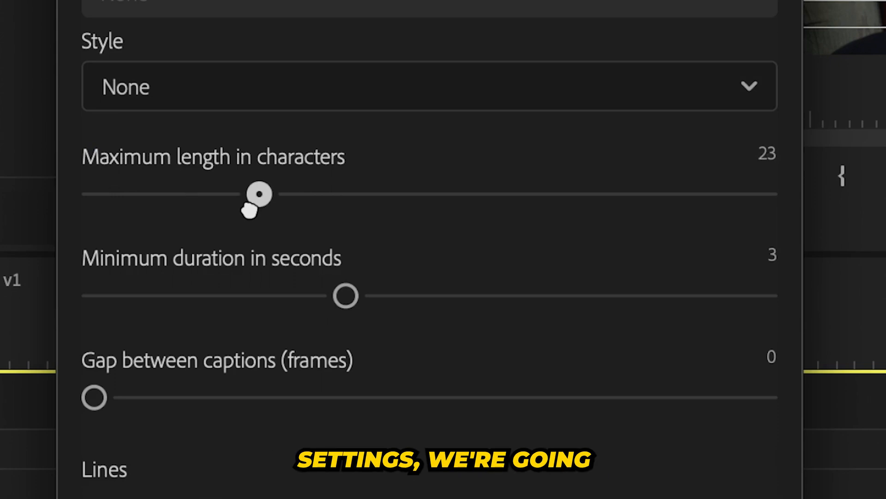
pyautogui.moveTo(258, 201); pyautogui.dragTo(229, 194)
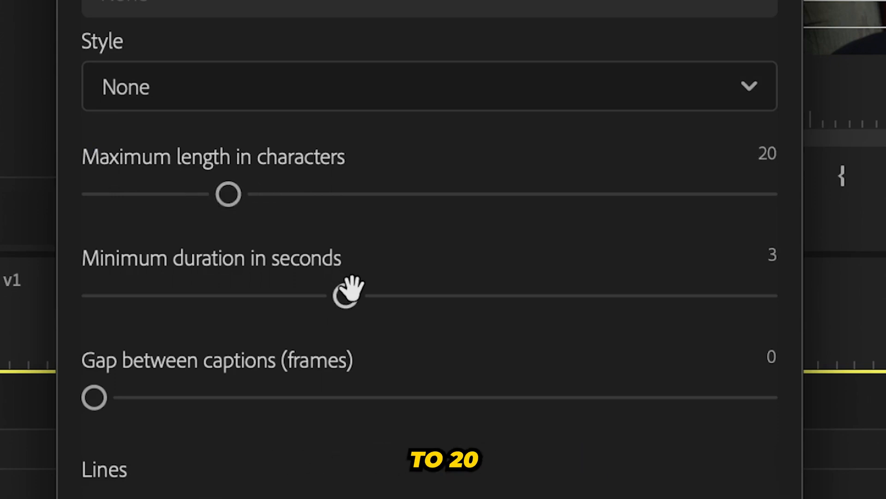
pyautogui.moveTo(348, 292); pyautogui.dragTo(218, 294)
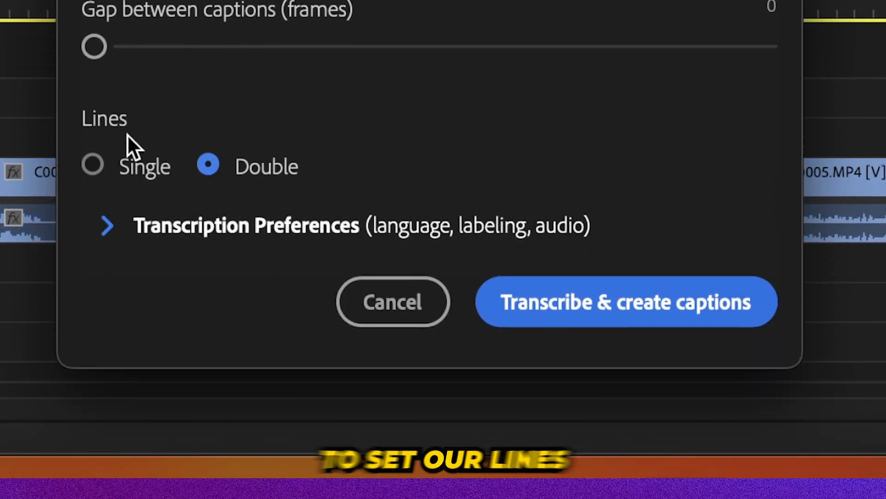
pyautogui.click(91, 164)
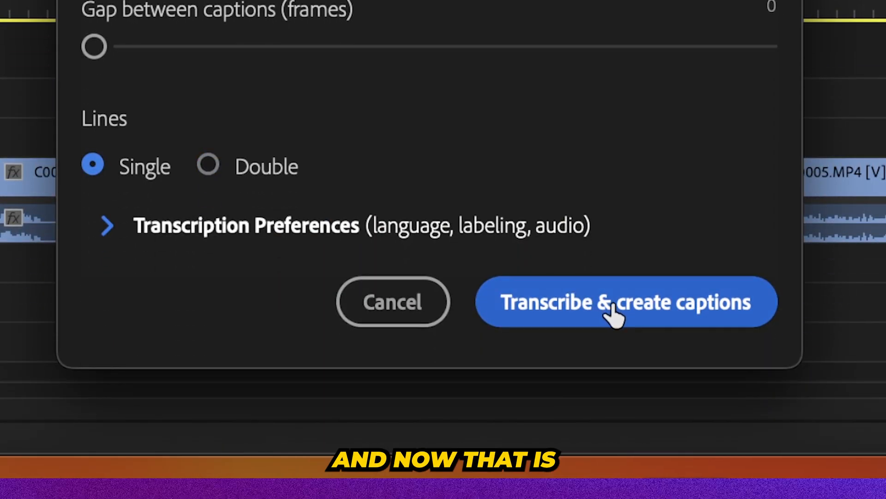
pyautogui.click(625, 301)
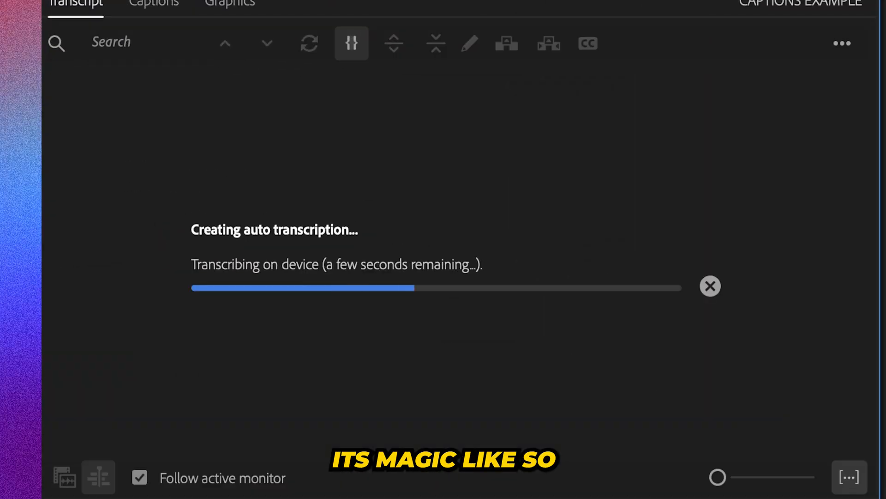
# - Merge captions 1 and 2 into 'Time Efficiency is the' and review the remaining captions
pyautogui.click(153, 5)
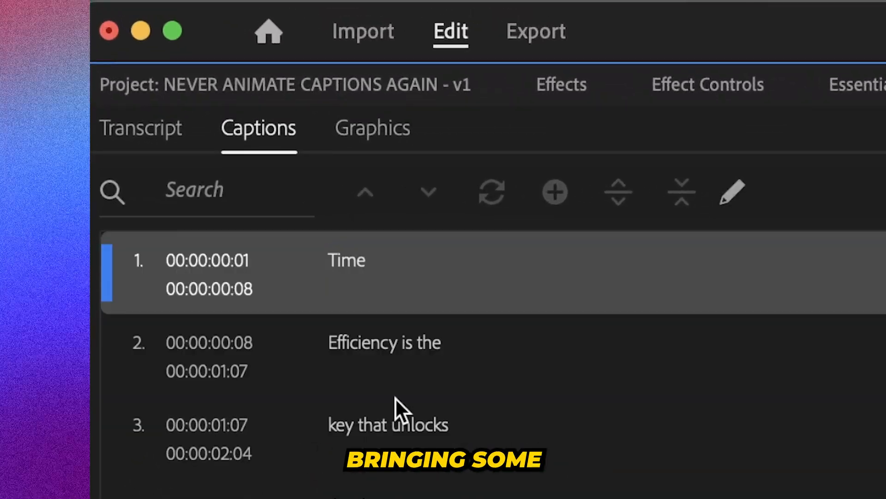
pyautogui.click(594, 192)
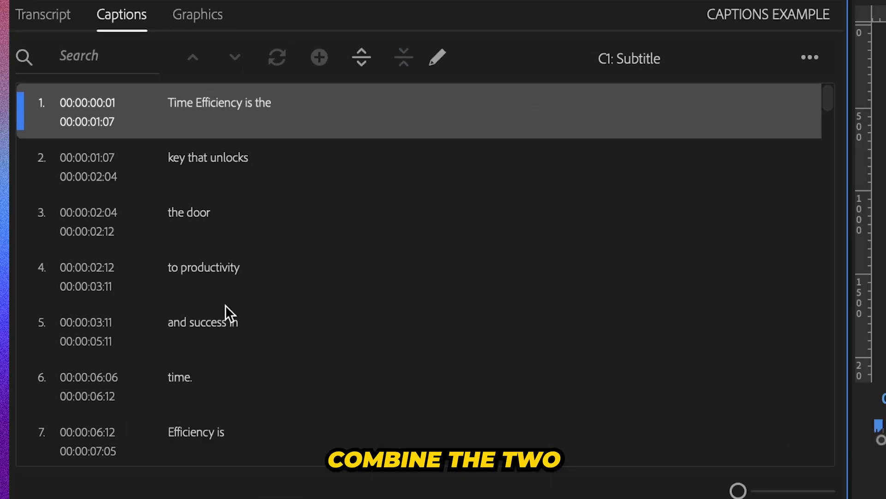
pyautogui.scroll(-3)
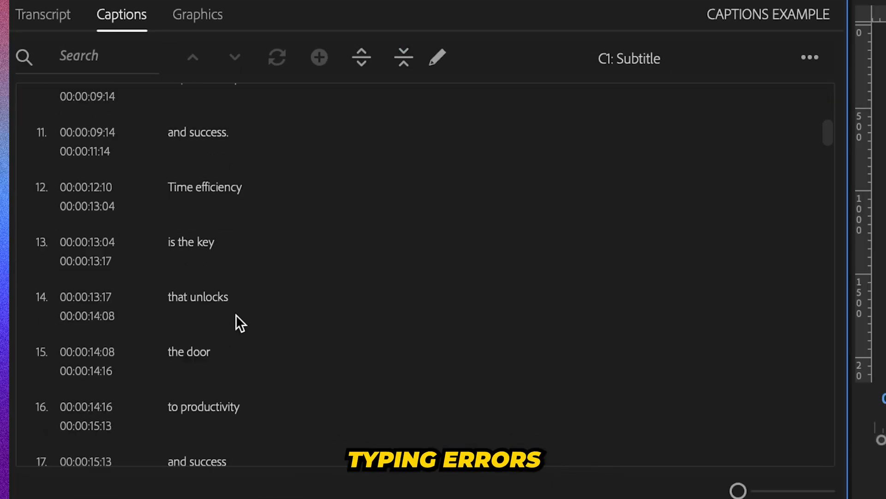
pyautogui.scroll(-3)
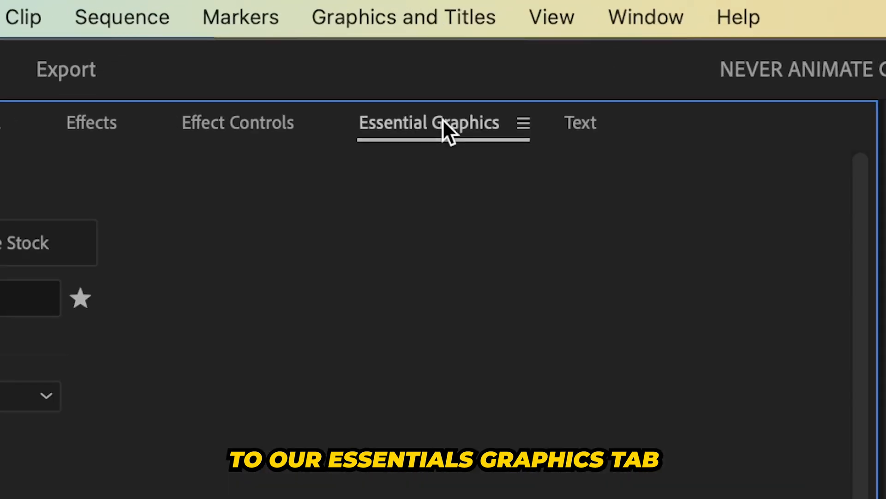
# - Style the captions in Essential Graphics: Montserrat Black, size 96, yellow fill
pyautogui.click(429, 122)
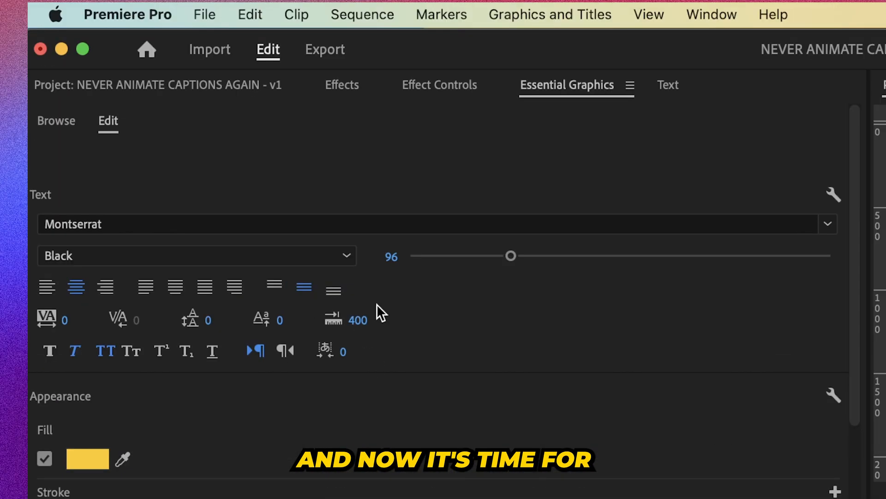
# - Filter the Effects panel with 'cap' to list the motion blur caption animation presets
pyautogui.click(342, 85)
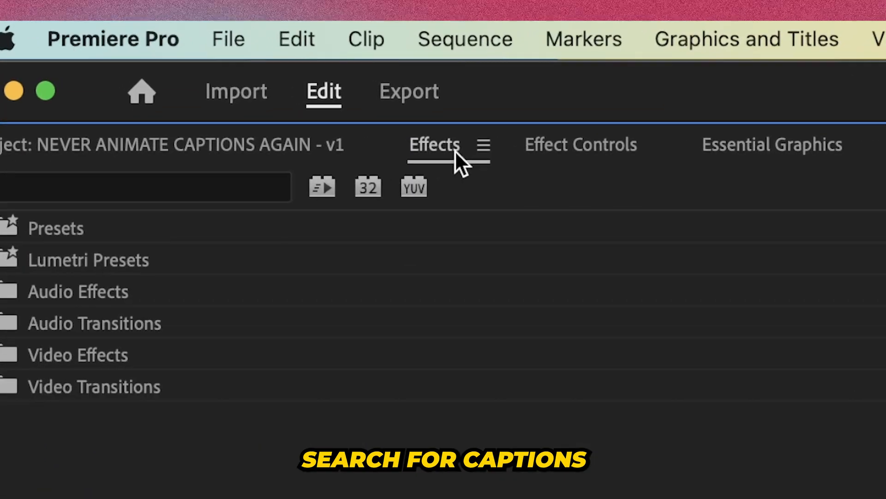
pyautogui.write('cap')
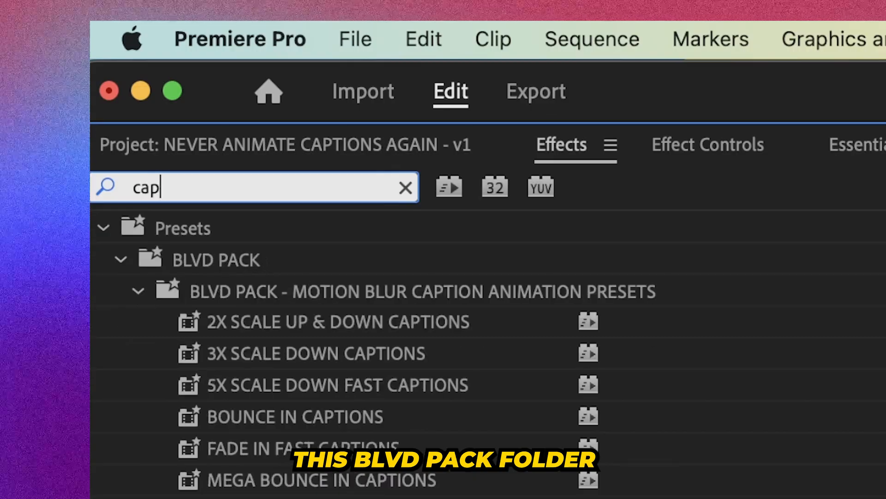